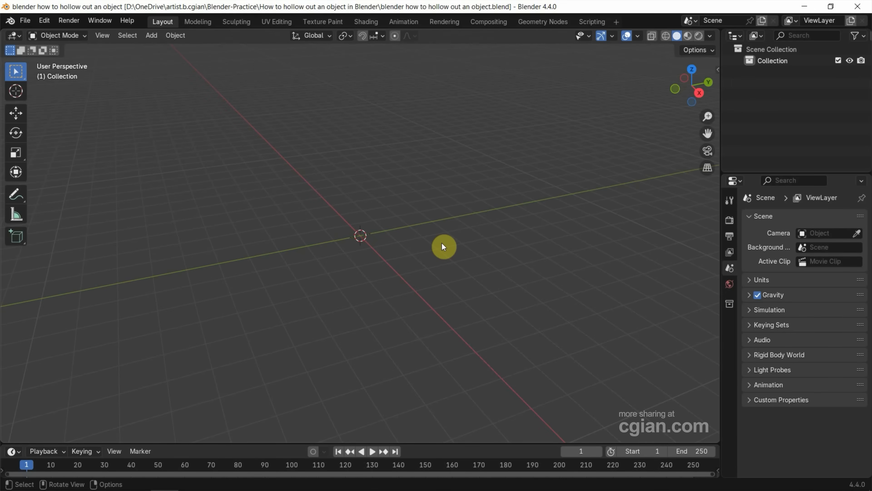
pyautogui.moveTo(142, 81)
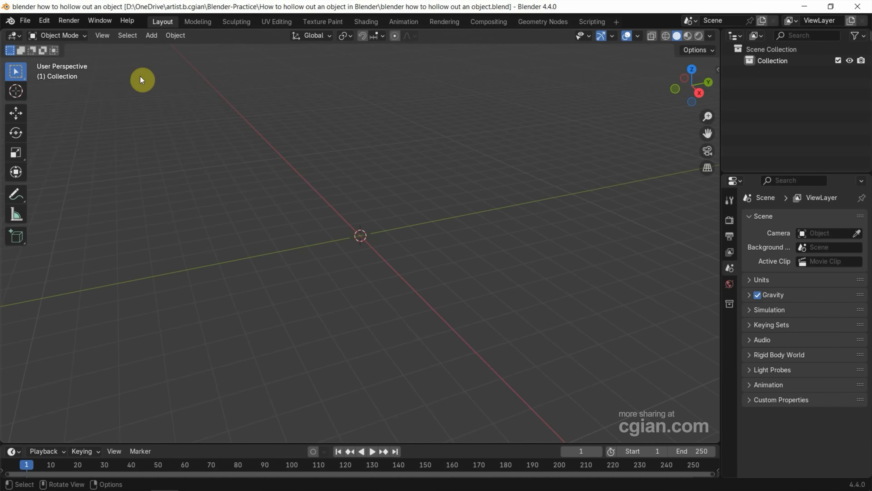
# - Add a cube mesh at the scene origin from the Add menu
pyautogui.click(152, 36)
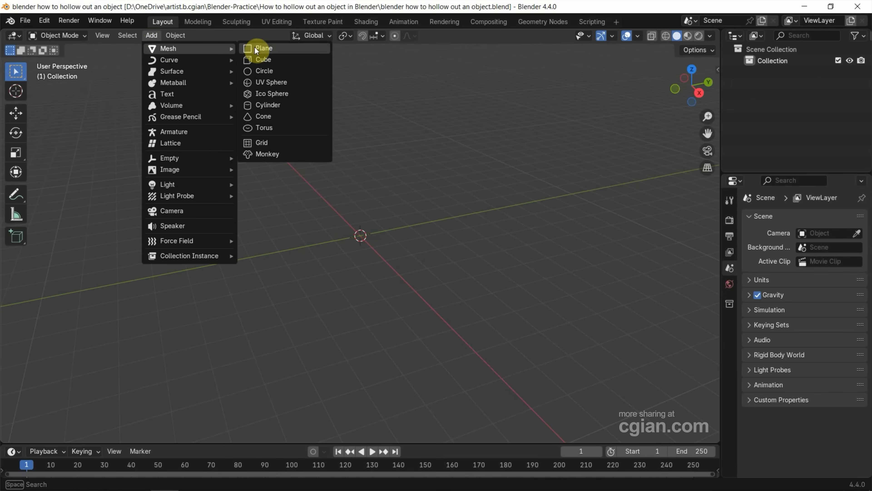
pyautogui.click(263, 60)
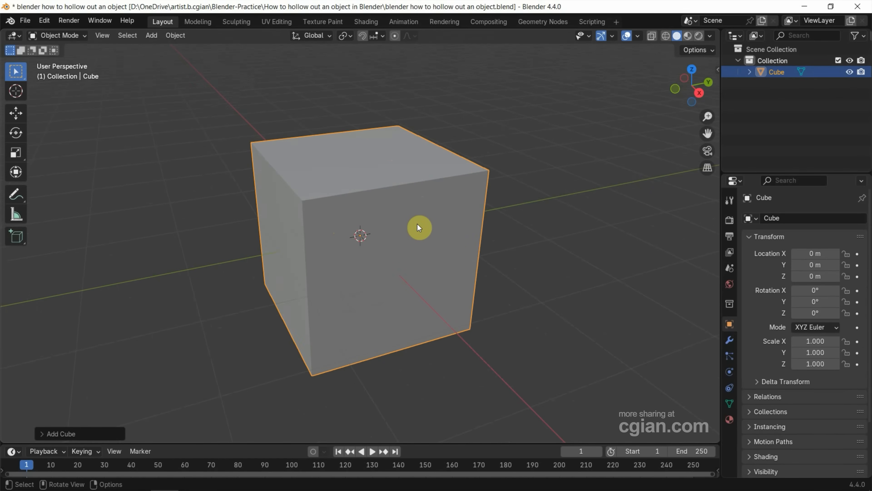
pyautogui.moveTo(644, 87)
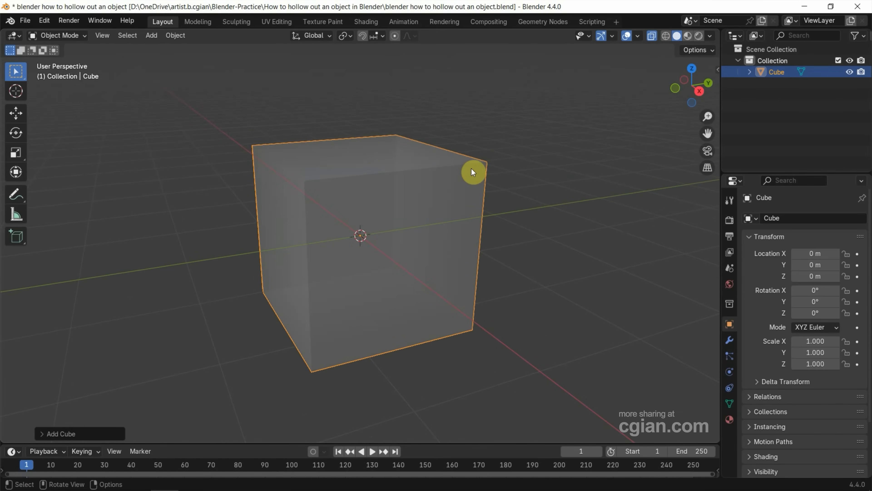
pyautogui.moveTo(467, 209)
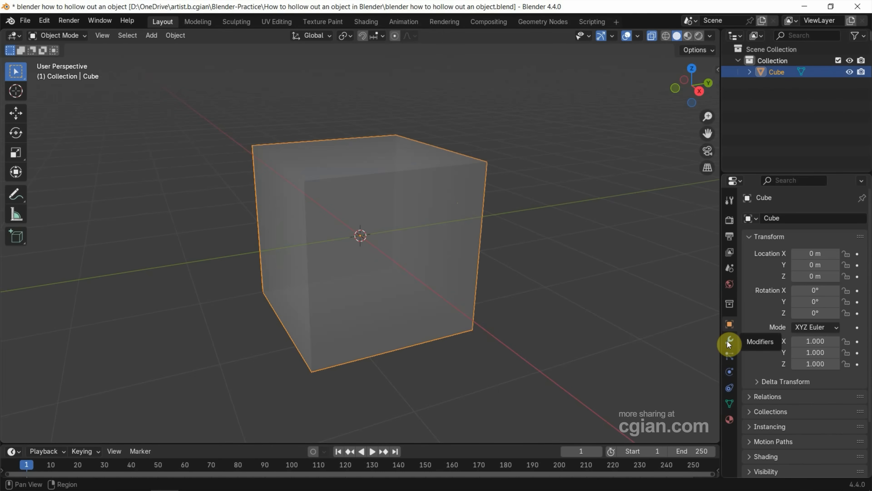
# - Add a Solidify modifier to the cube with the default 0.01 m thickness
pyautogui.click(729, 343)
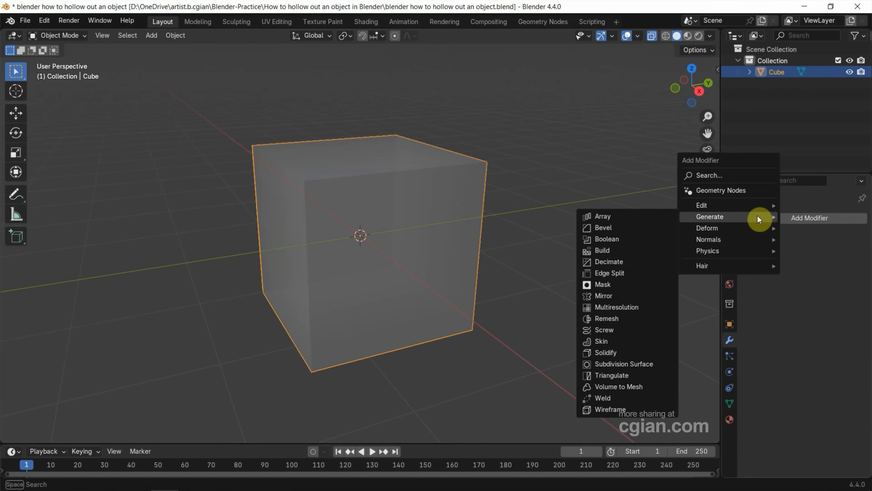
pyautogui.moveTo(676, 219)
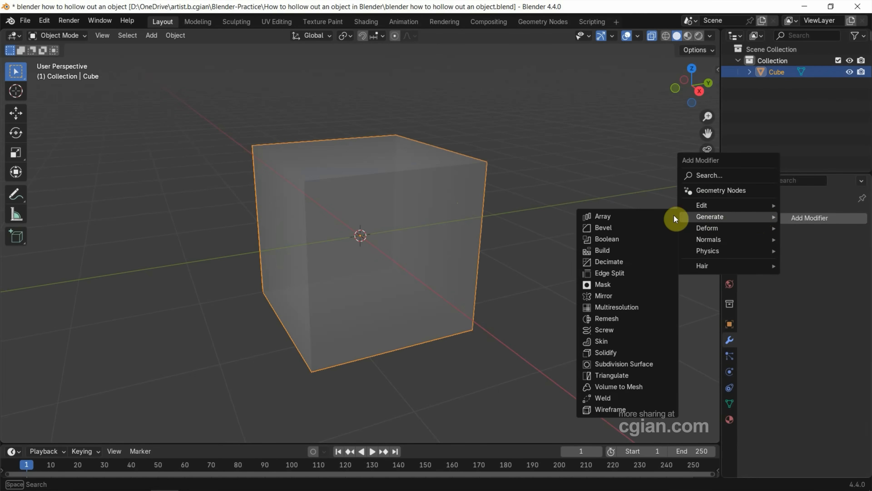
pyautogui.moveTo(605, 353)
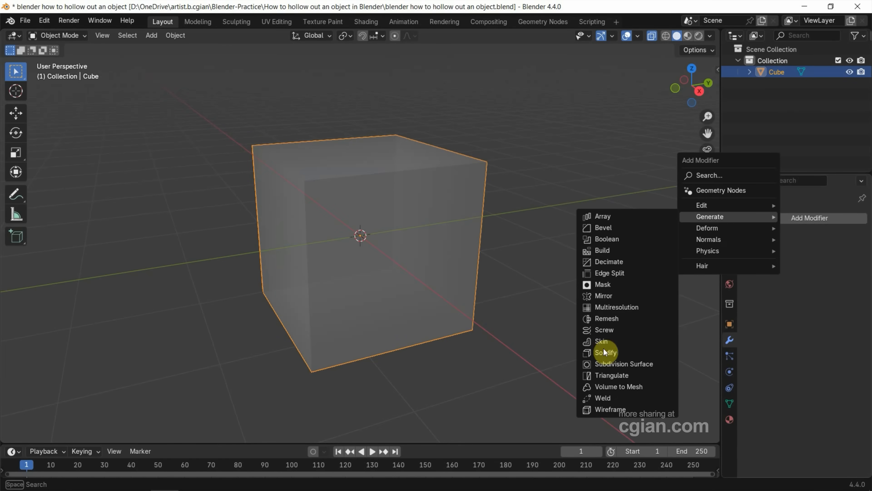
pyautogui.click(605, 352)
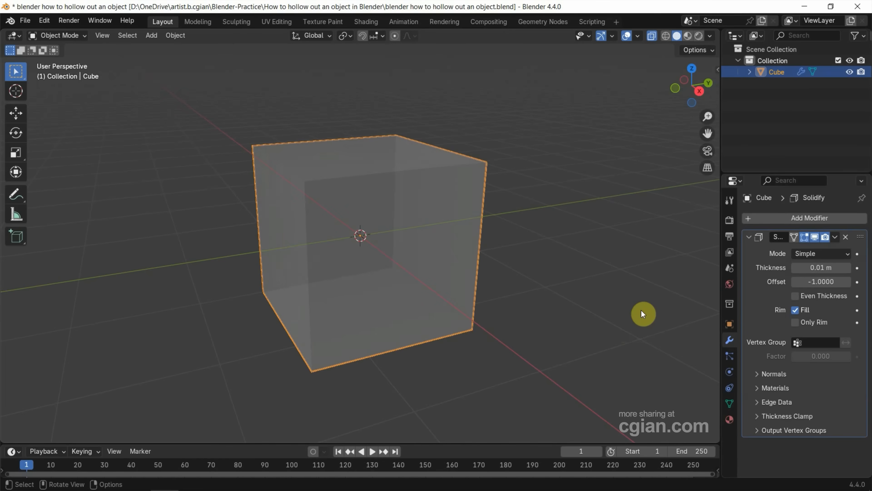
pyautogui.moveTo(764, 269)
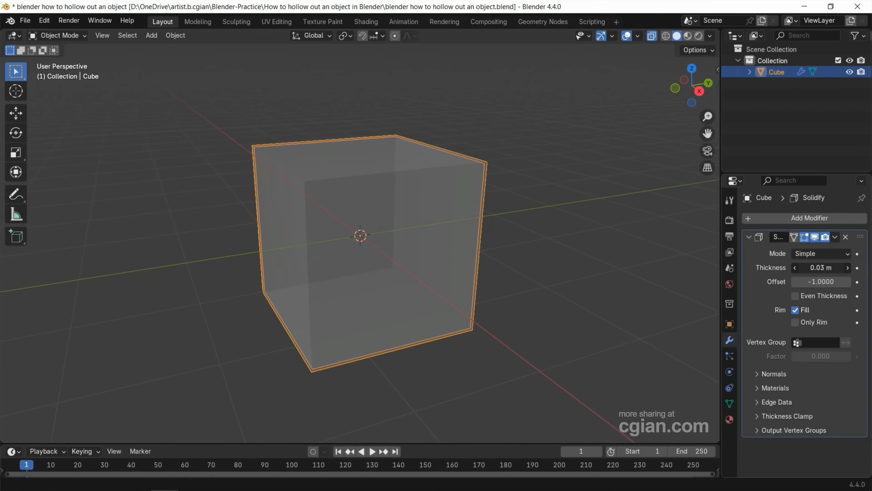
# - Raise the Solidify thickness to 0.2 m for clearly visible walls
pyautogui.moveTo(821, 267); pyautogui.dragTo(834, 267)
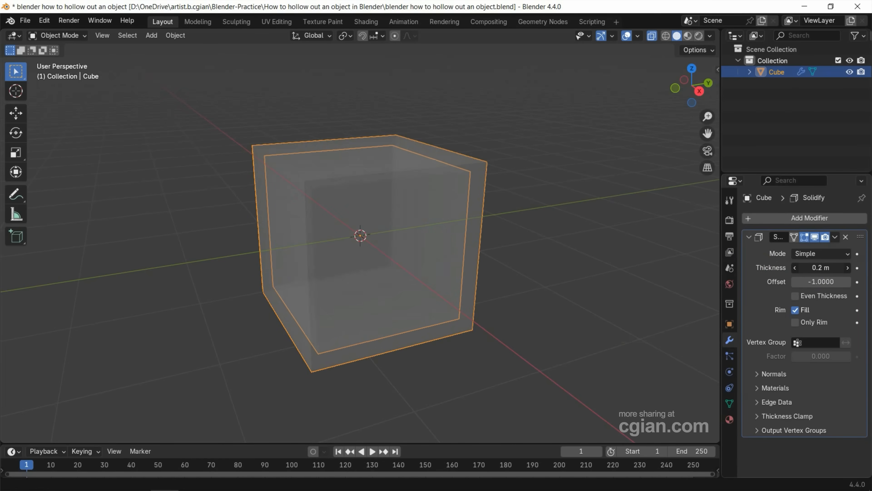
pyautogui.moveTo(812, 268)
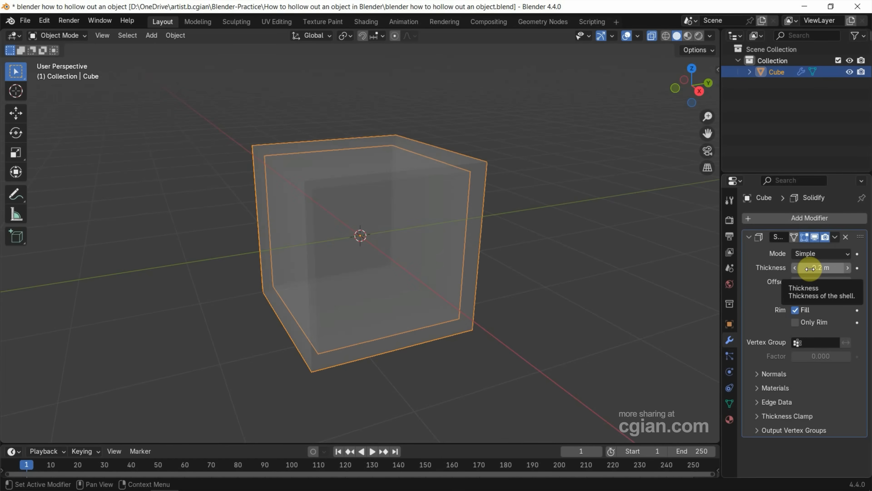
pyautogui.moveTo(808, 282)
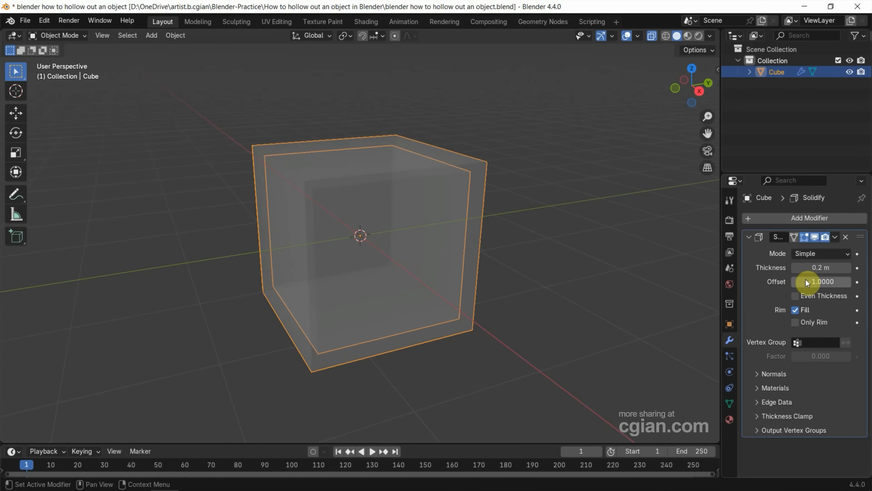